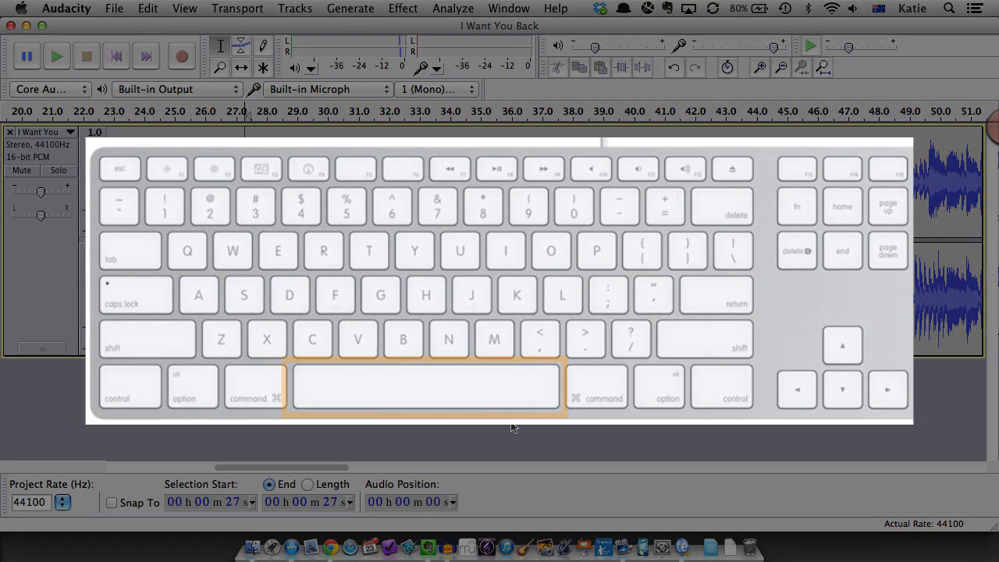
# Play the song and mark the section from about 31 s to 41 s, then stop playback
pyautogui.press('space')
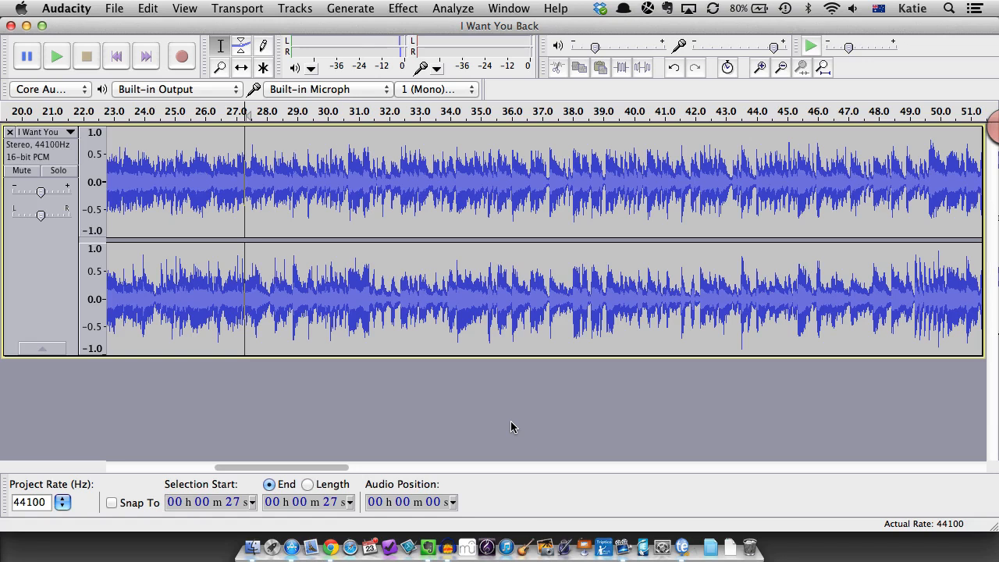
pyautogui.click(760, 67)
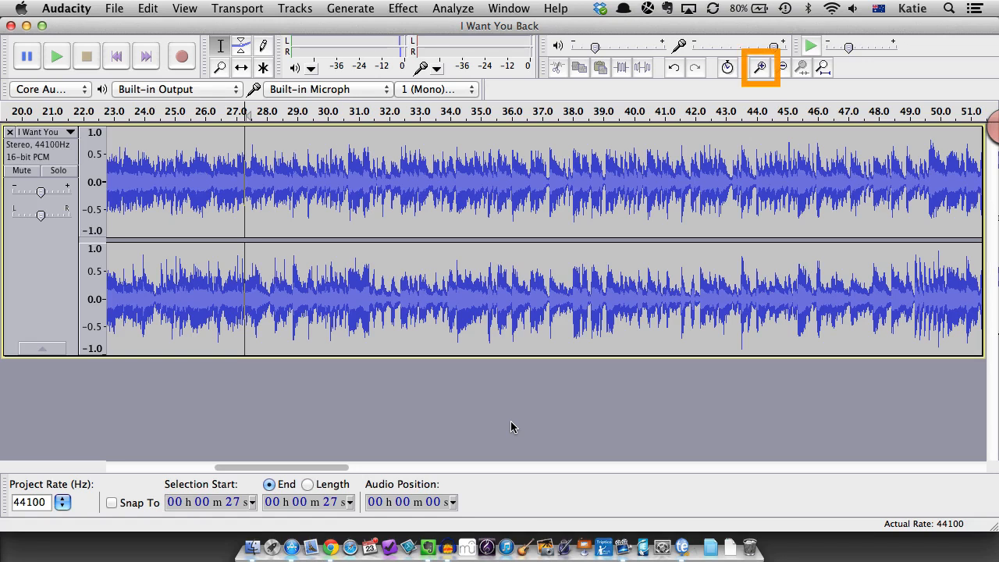
pyautogui.click(758, 68)
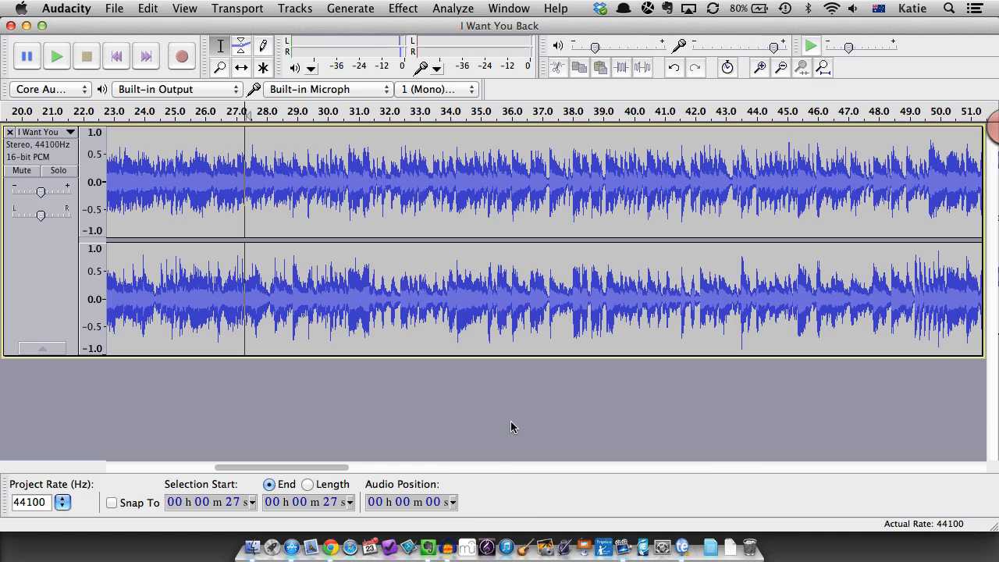
pyautogui.press('space')
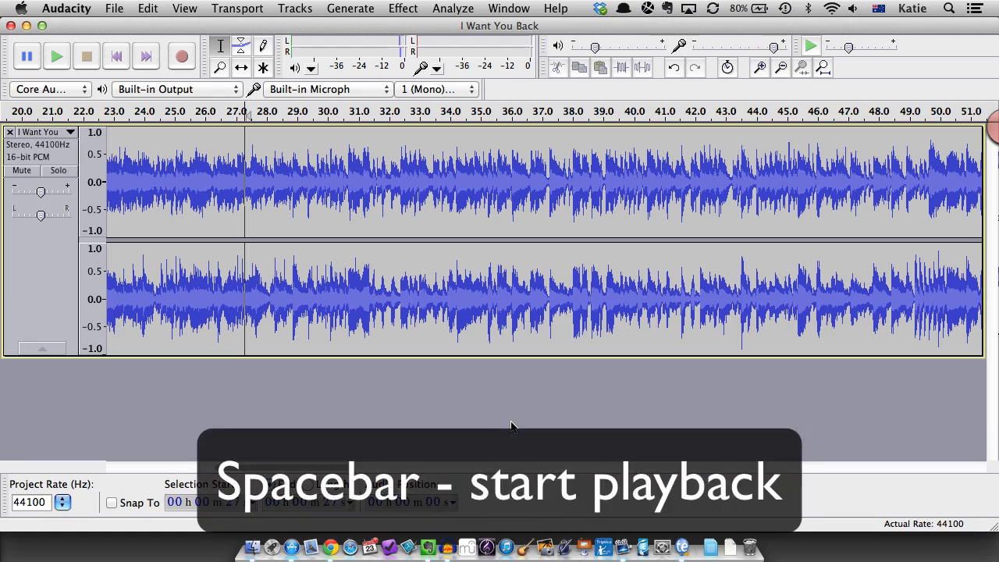
pyautogui.press('space')
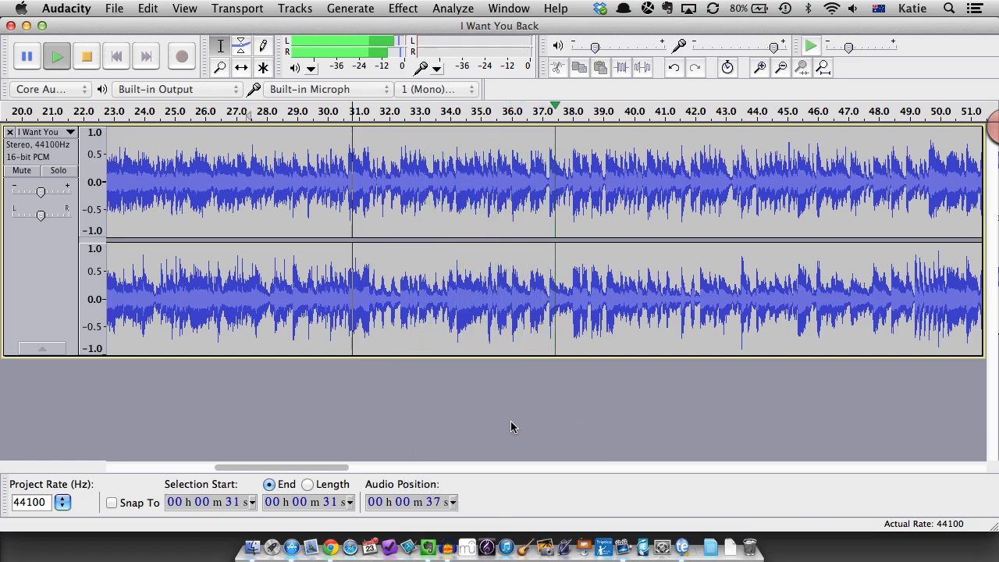
pyautogui.press(']')
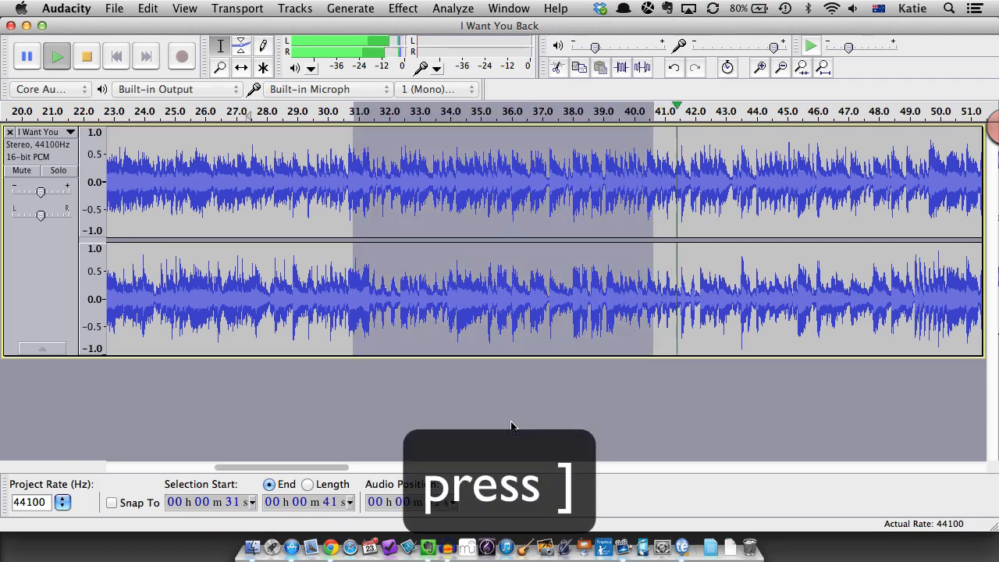
pyautogui.press('space')
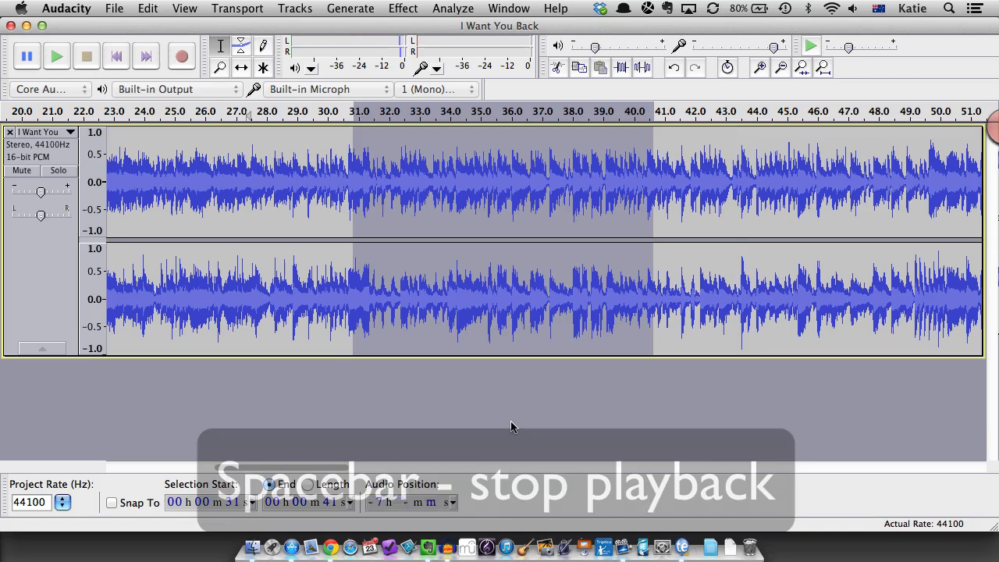
pyautogui.press('space')
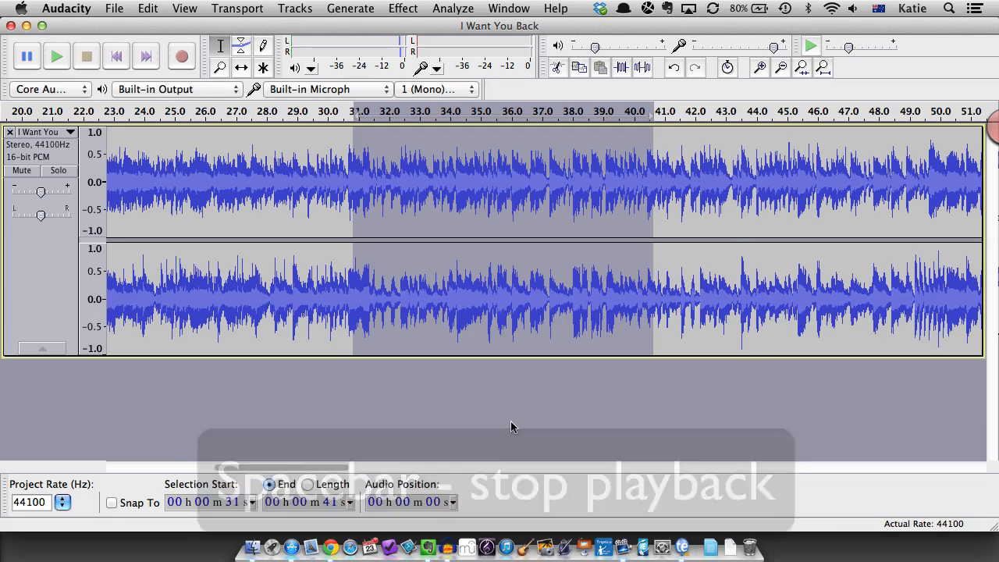
pyautogui.press('space')
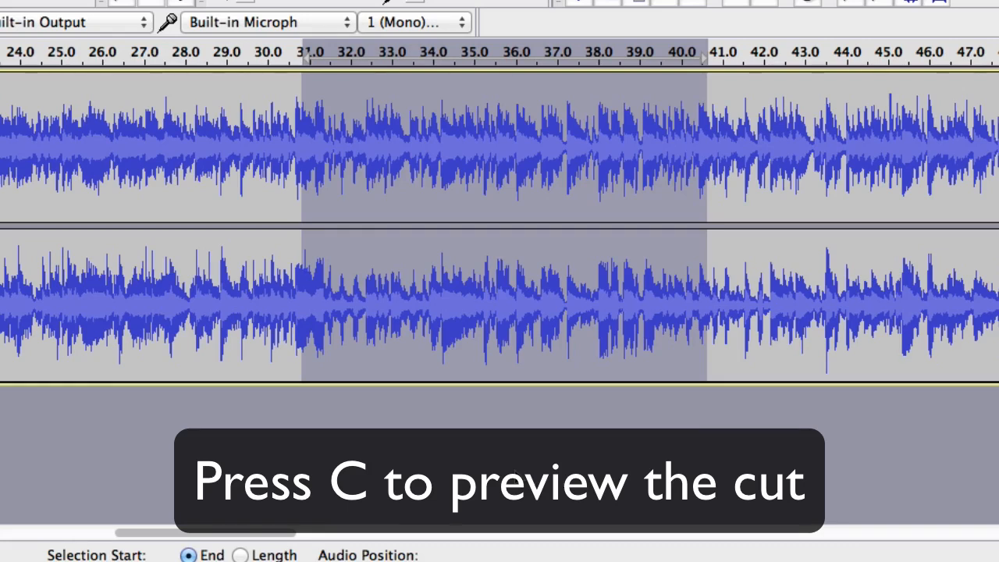
pyautogui.press('c')
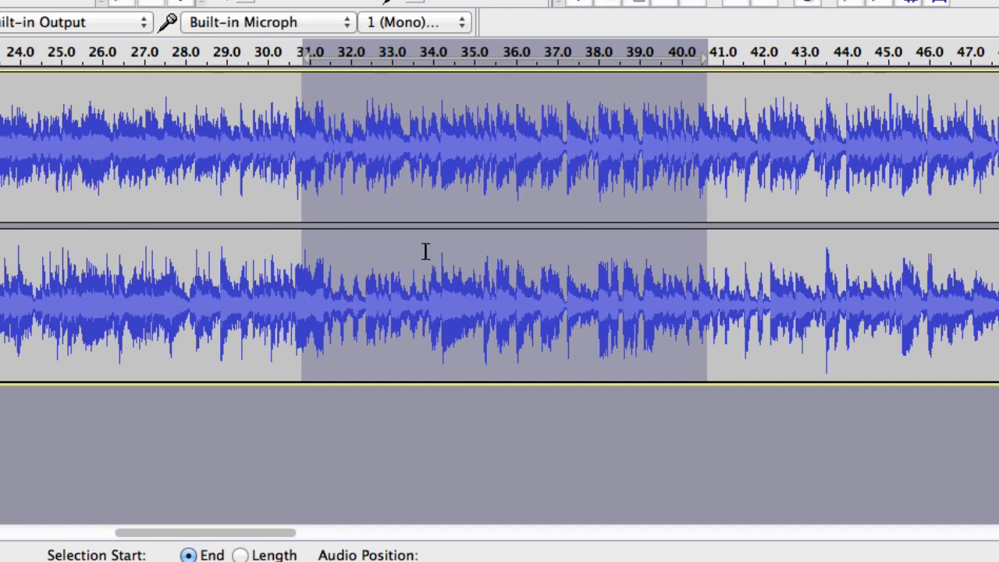
pyautogui.moveTo(305, 190)
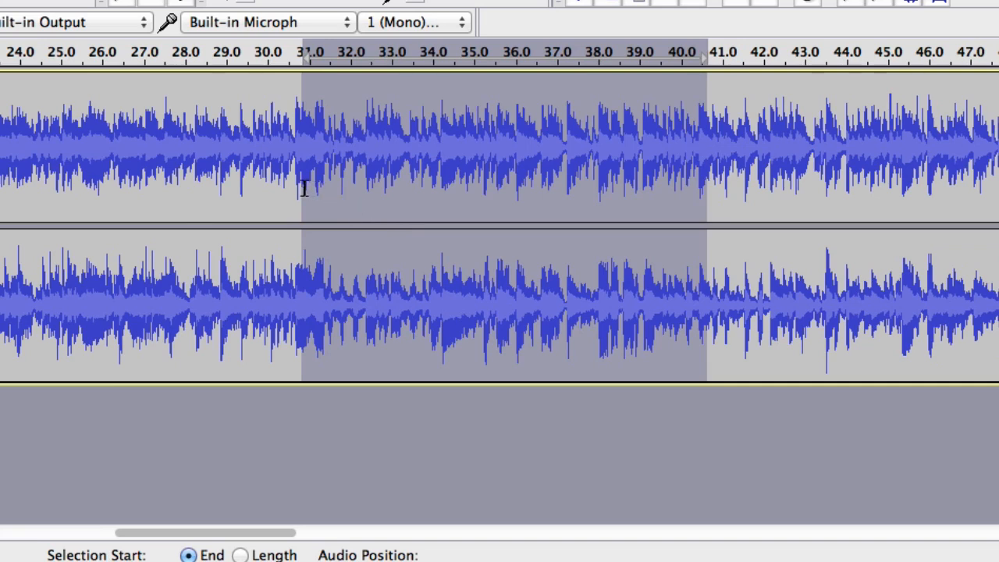
pyautogui.moveTo(311, 190)
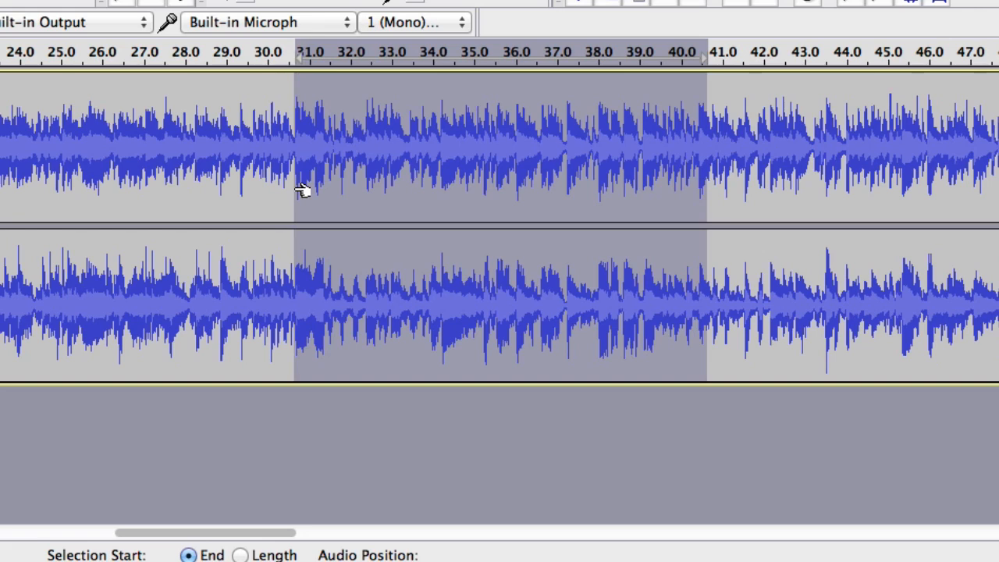
pyautogui.moveTo(697, 181)
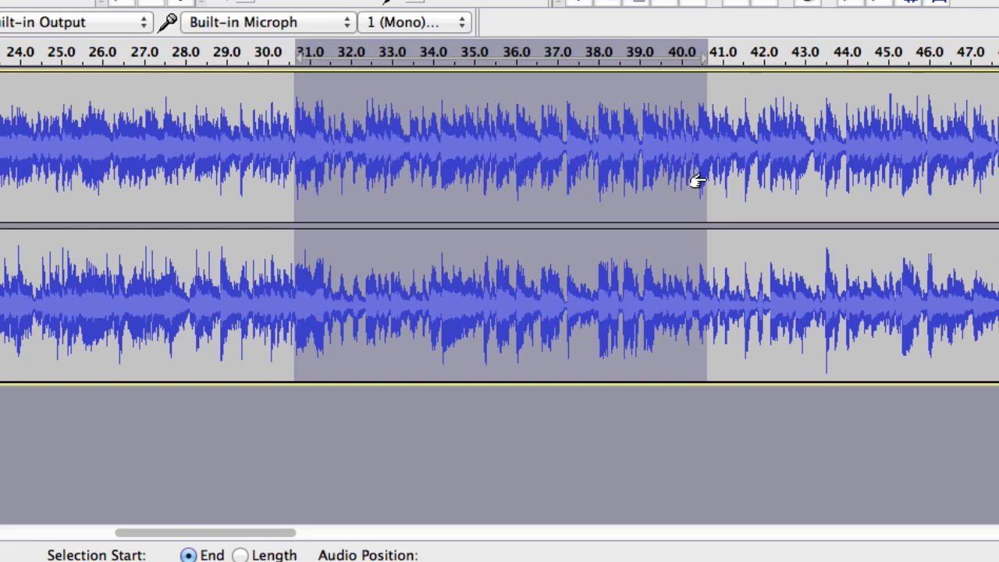